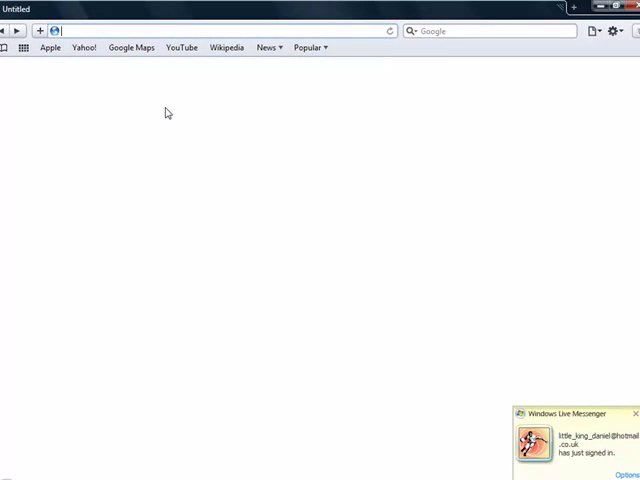
Load the Apple start page at apple.com/startpage in the blank window.
click(48, 47)
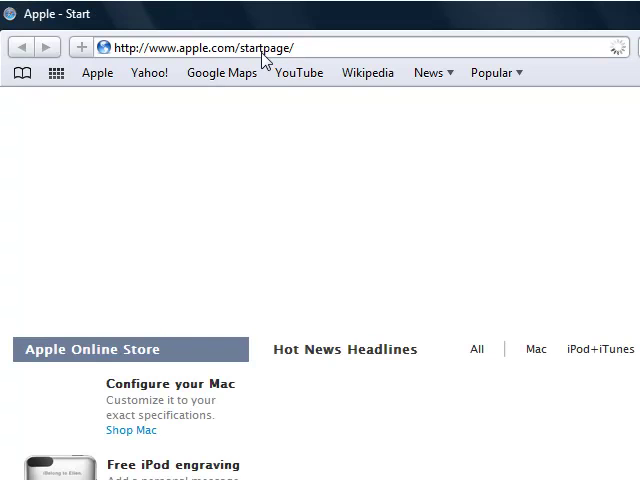
mouse_move(263, 82)
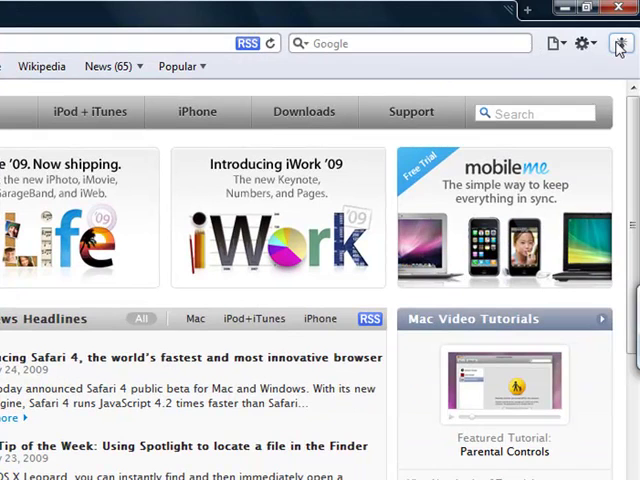
mouse_move(617, 43)
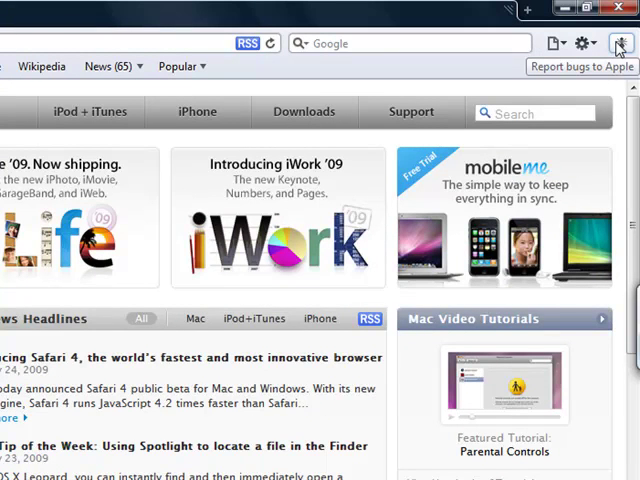
mouse_move(616, 62)
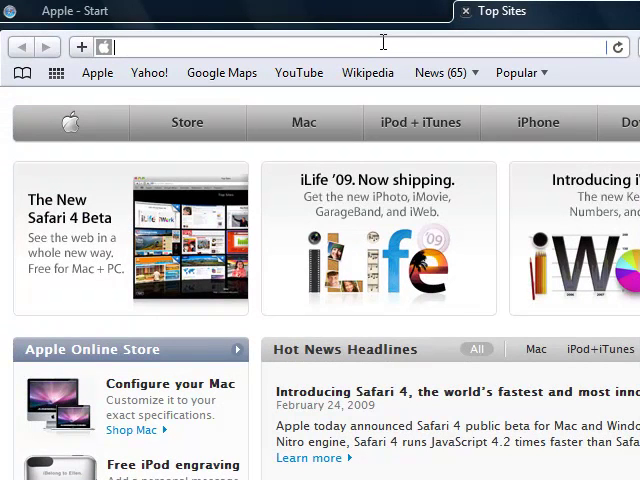
Show the Top Sites thumbnail wall (Apple, Wikipedia, CNN, Google) in the second tab.
click(510, 11)
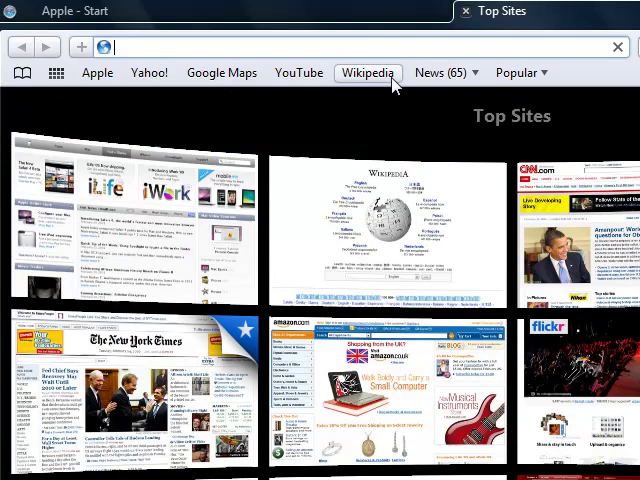
mouse_move(322, 130)
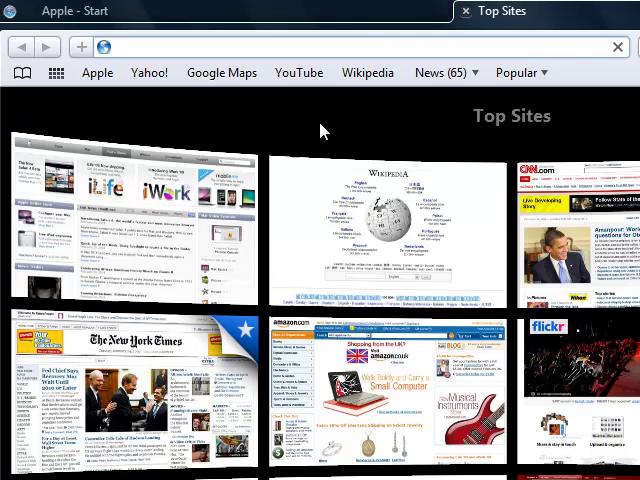
click(350, 47)
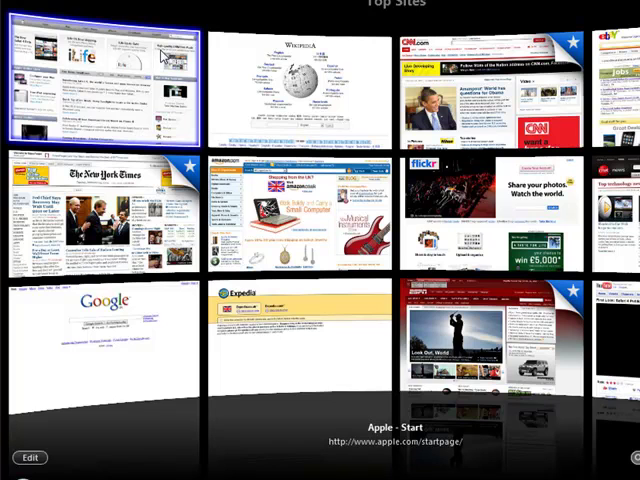
mouse_move(280, 75)
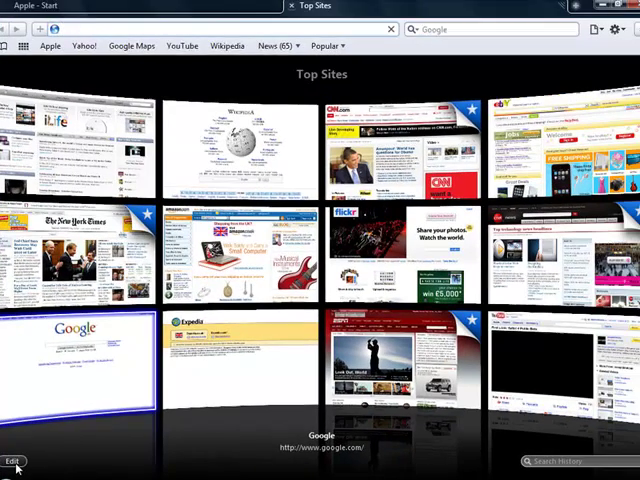
Edit the Top Sites wall, enlarging then returning thumbnails to medium, and finish editing.
click(11, 461)
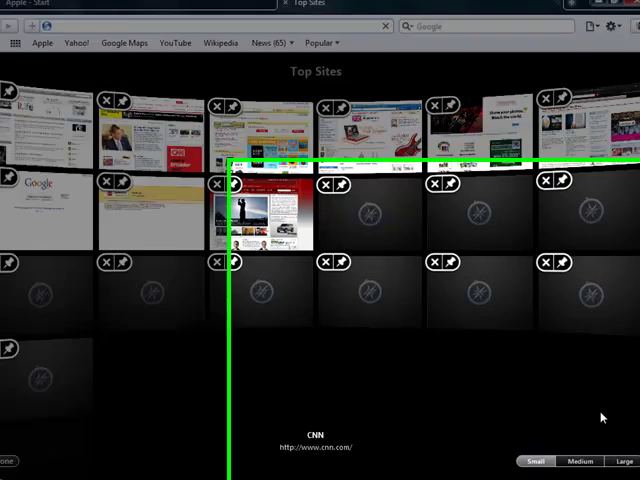
click(596, 451)
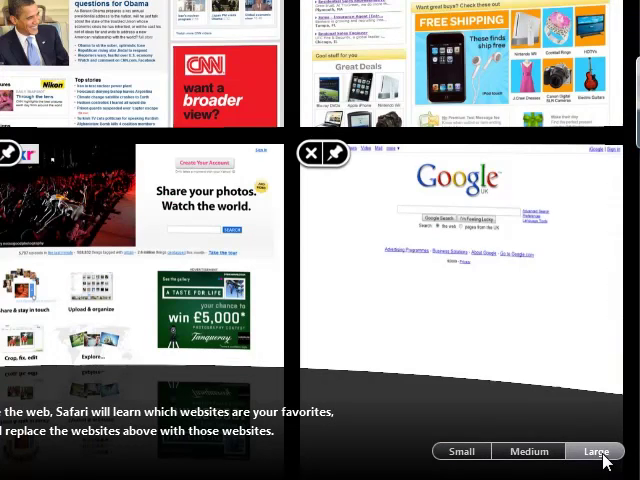
mouse_move(486, 361)
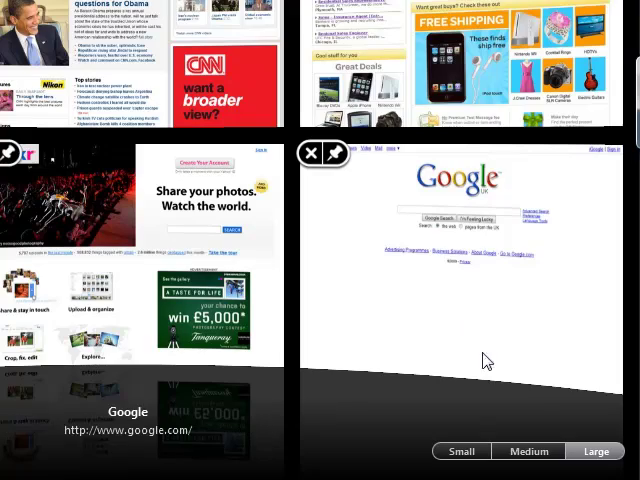
click(461, 451)
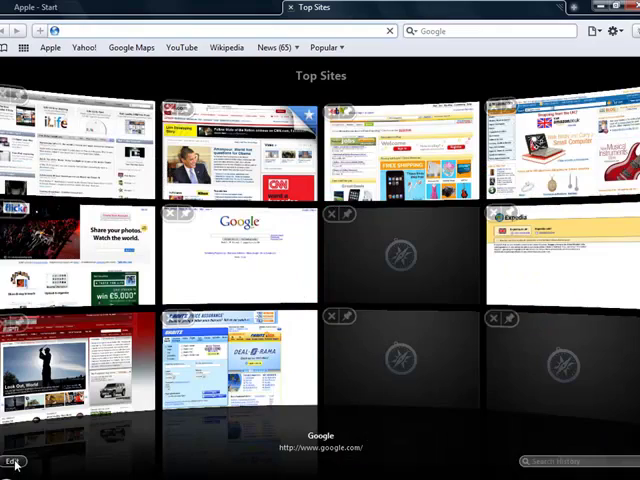
click(13, 461)
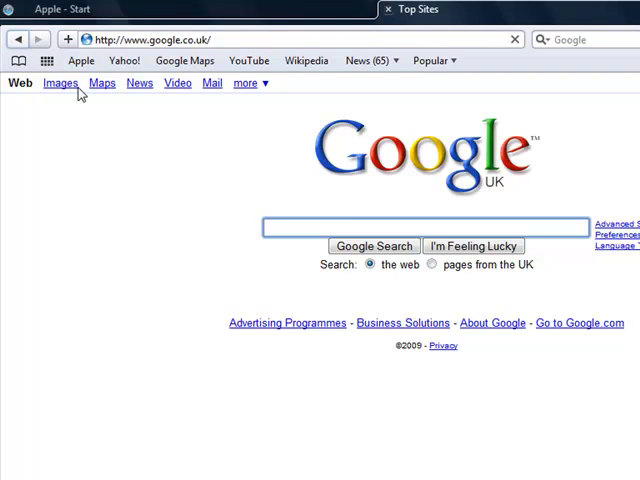
click(415, 9)
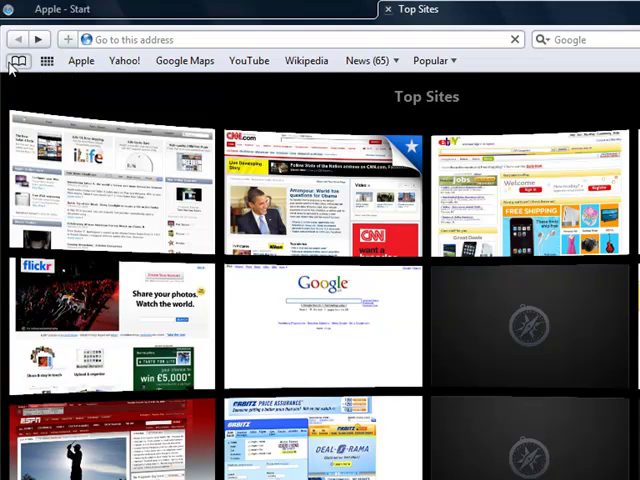
mouse_move(20, 82)
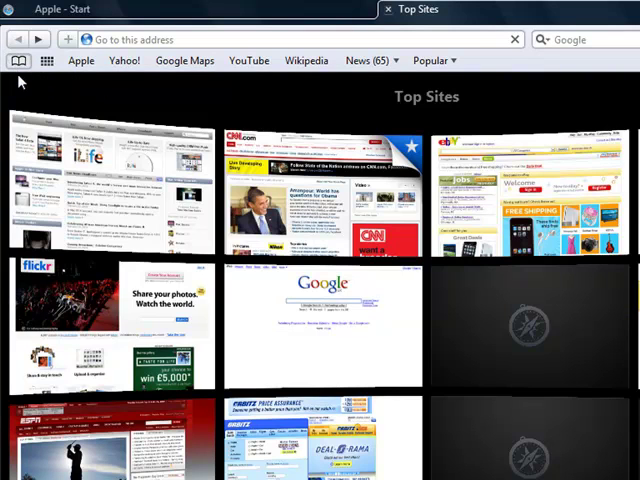
click(18, 61)
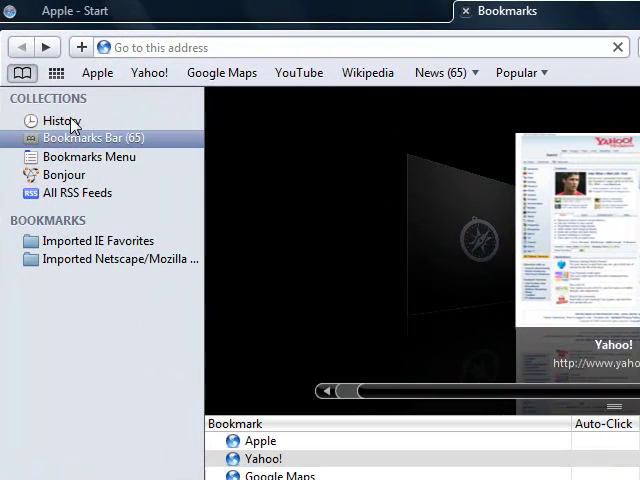
Select Bookmarks Bar in the Collections sidebar to show its Cover Flow previews.
click(61, 120)
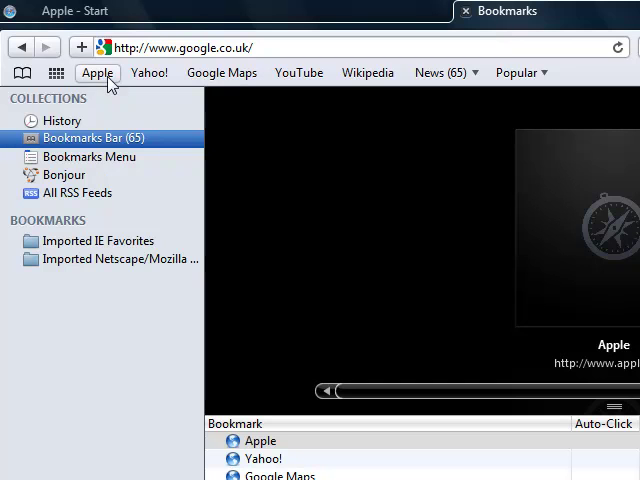
mouse_move(22, 73)
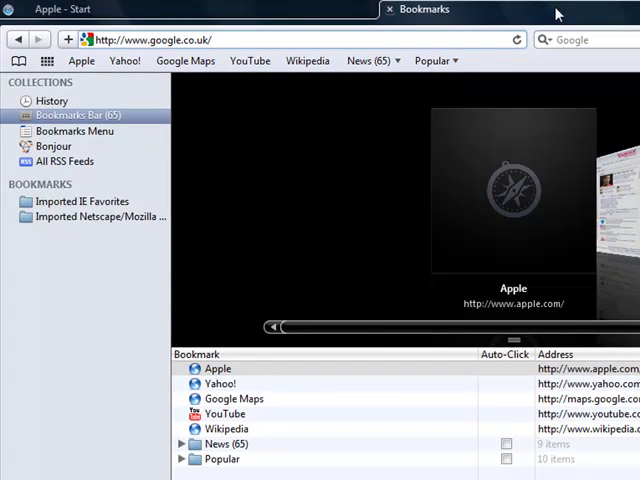
Close the Bookmarks tab from its context menu, leaving the Apple start page.
right_click(422, 9)
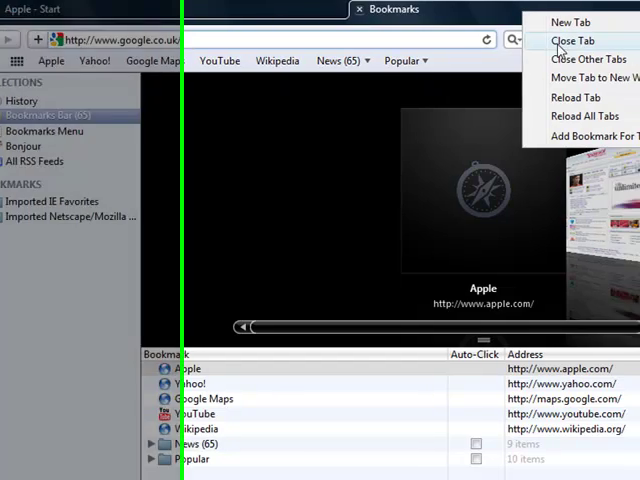
click(573, 40)
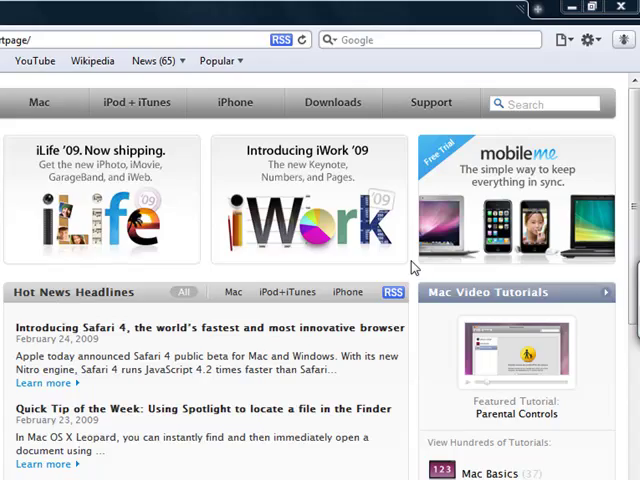
scroll(down, 3)
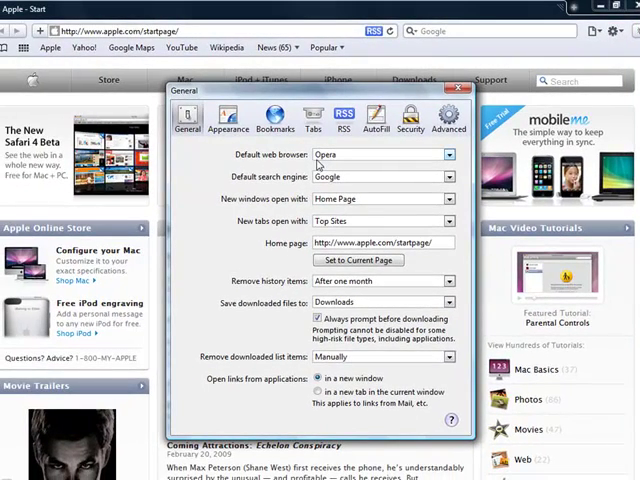
mouse_move(365, 186)
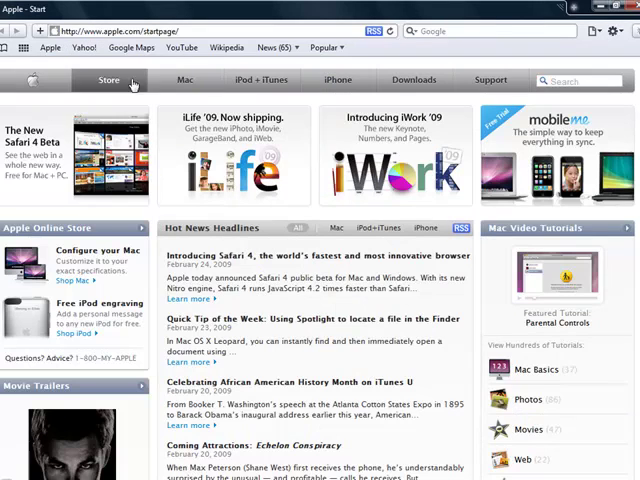
mouse_move(143, 70)
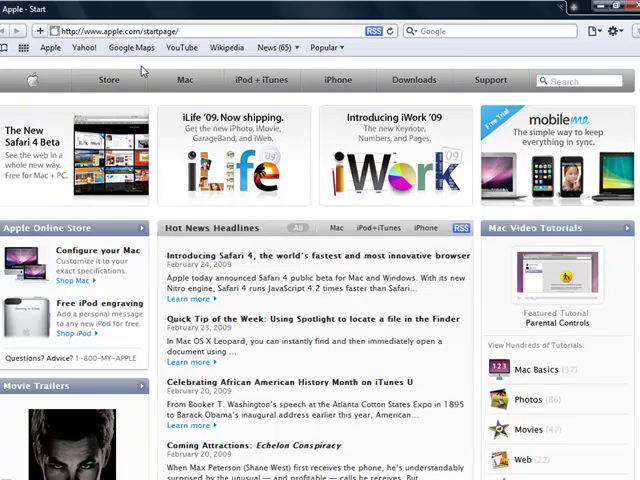